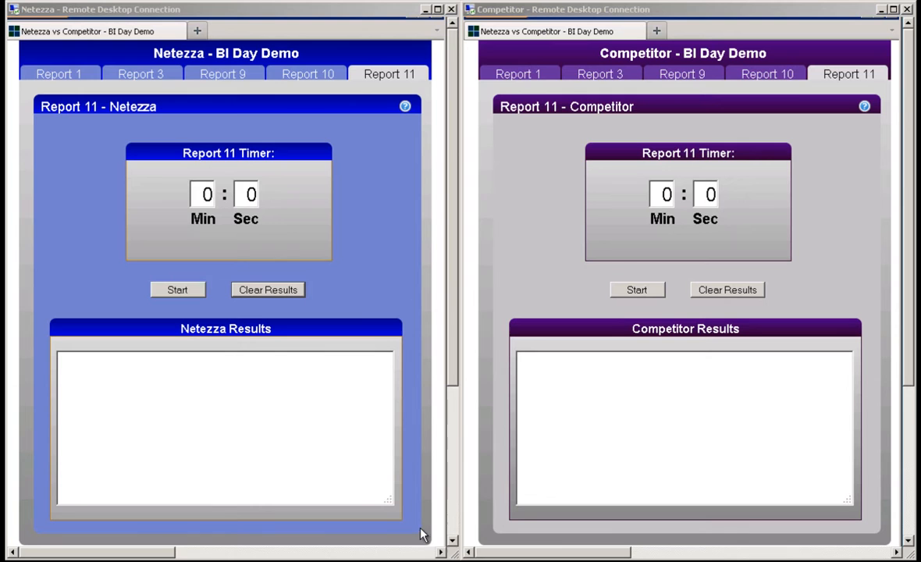
mouse_move(310, 108)
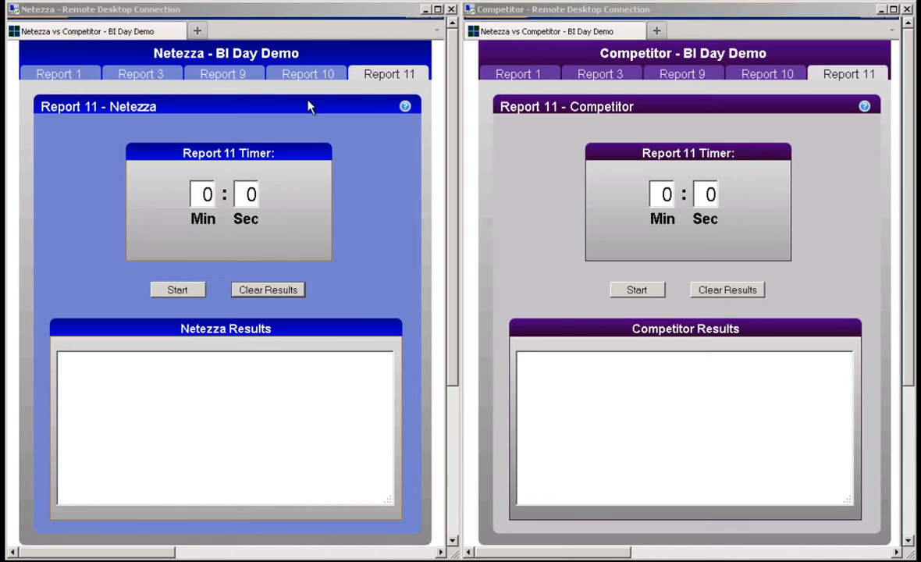
mouse_move(632, 74)
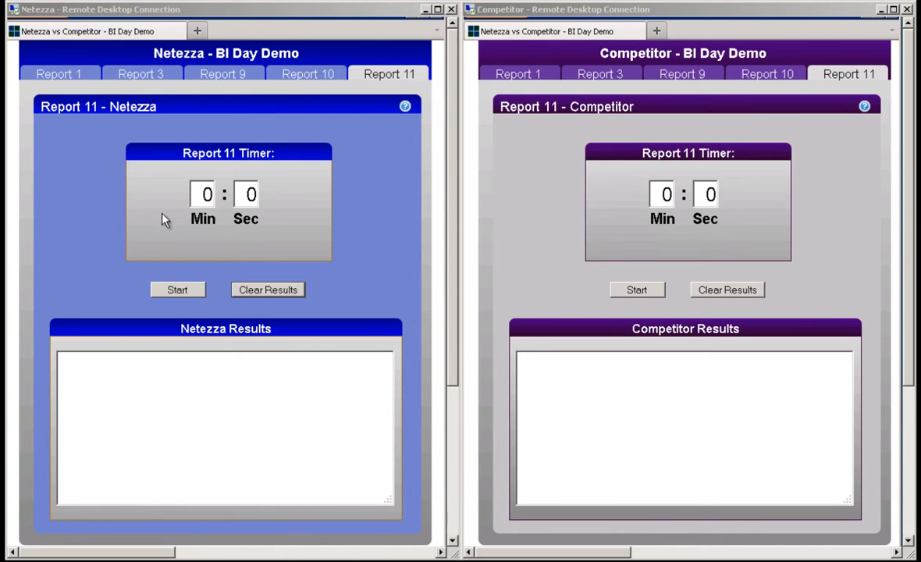
mouse_move(218, 227)
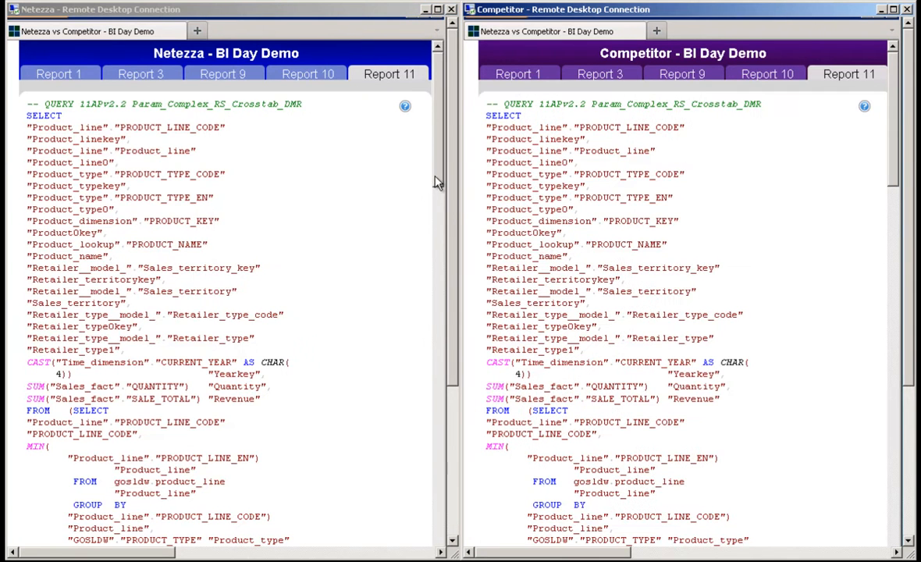
Step: Scroll the Netezza Report 11 query and hide the Competitor's query text
scroll(down, 3)
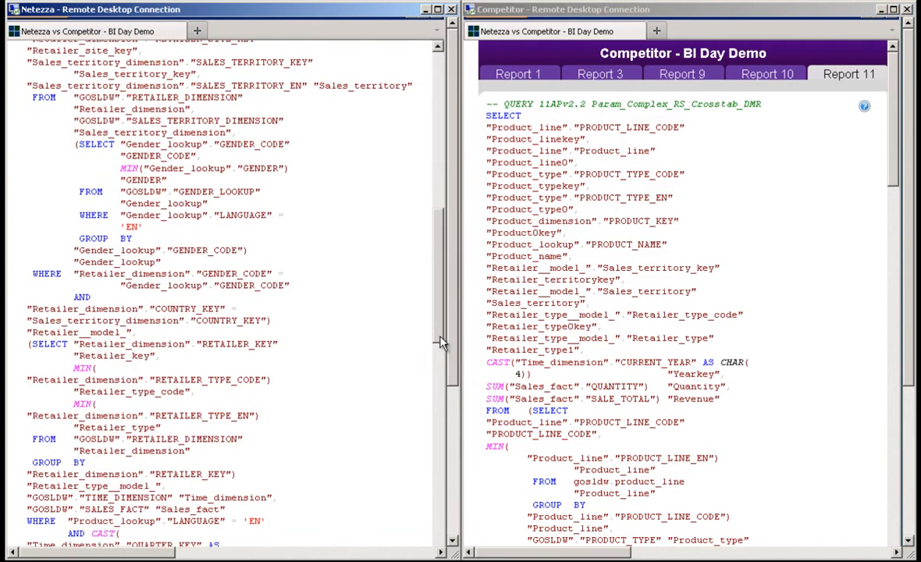
scroll(down, 3)
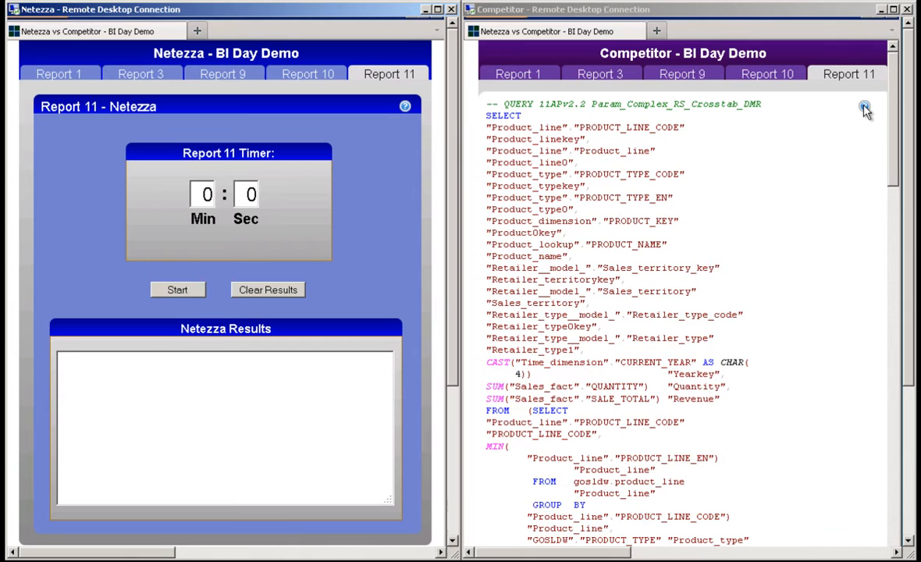
click(865, 107)
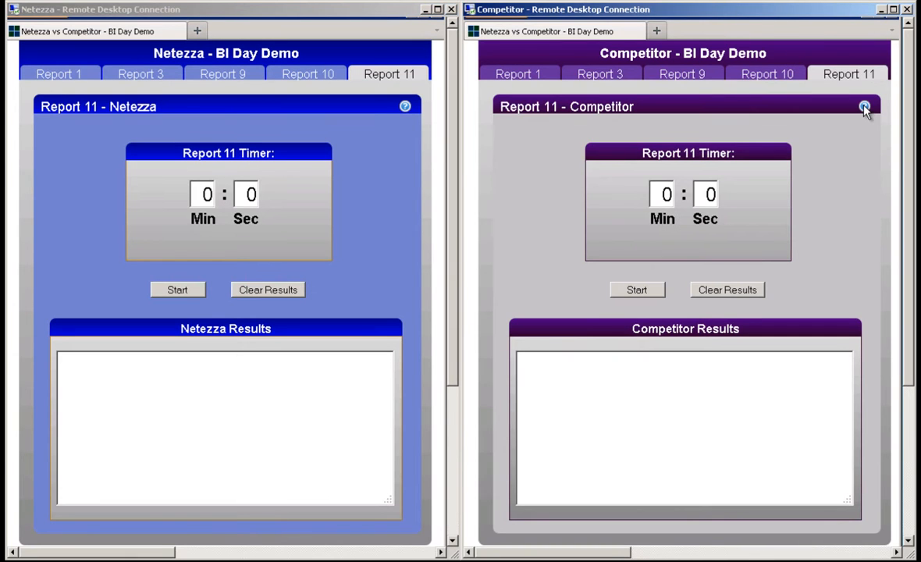
mouse_move(663, 258)
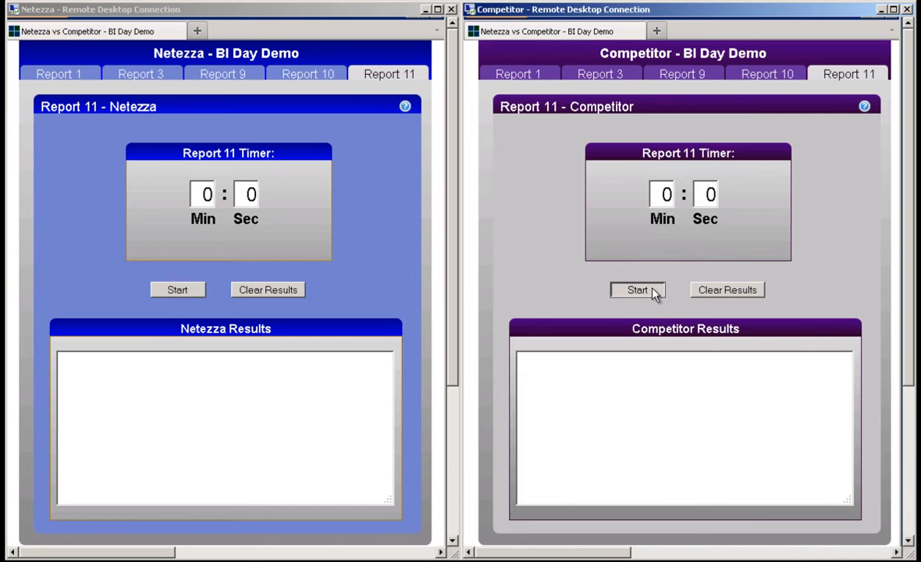
Step: Start Report 11 on the Competitor and Netezza, finishing in 15 s and 8 s
click(637, 290)
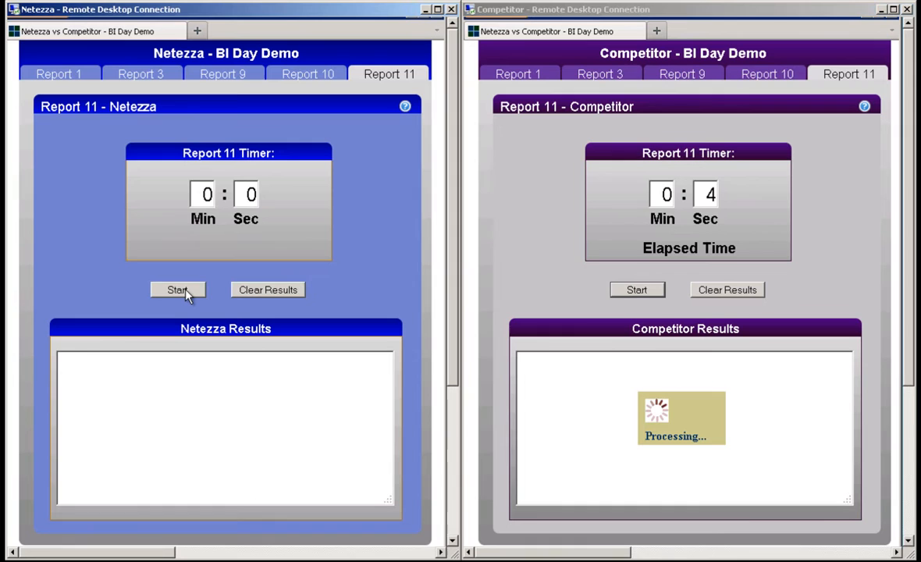
click(178, 290)
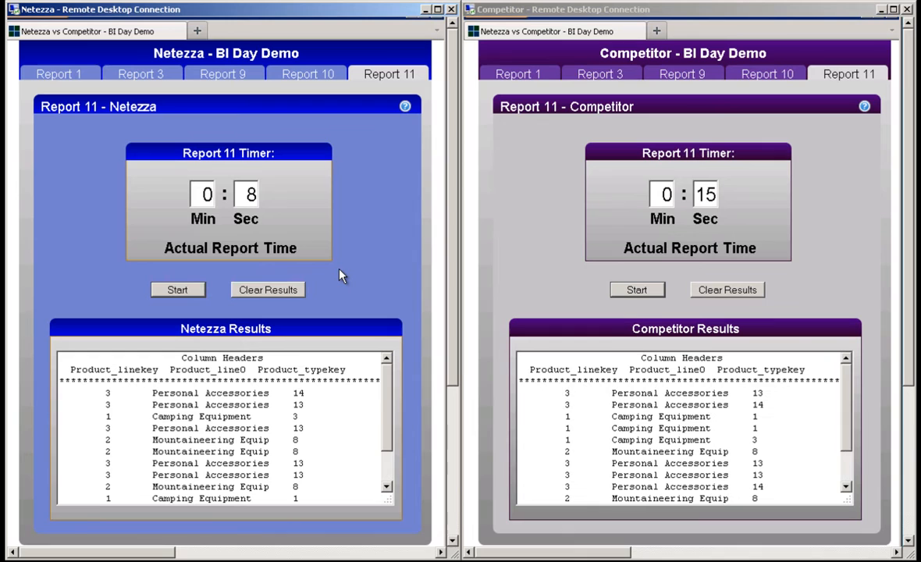
mouse_move(340, 271)
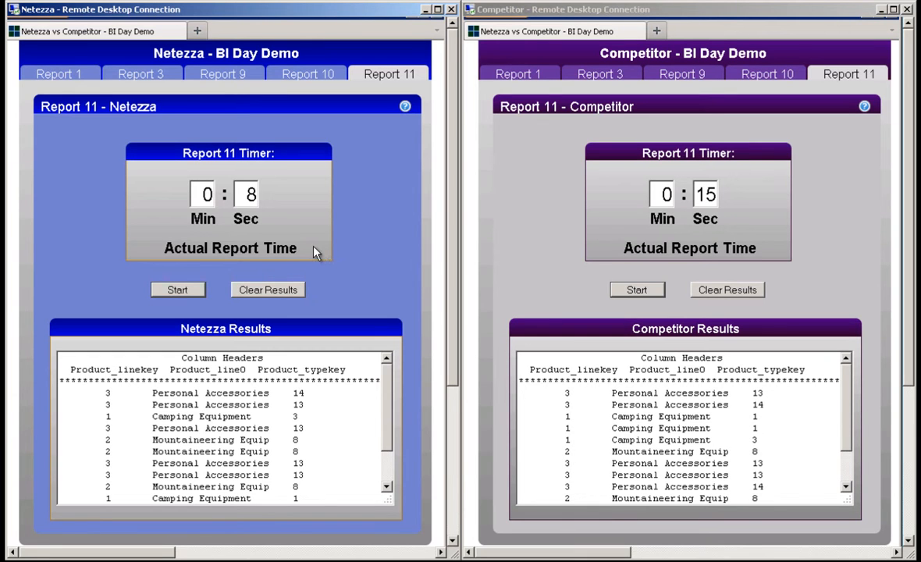
mouse_move(558, 240)
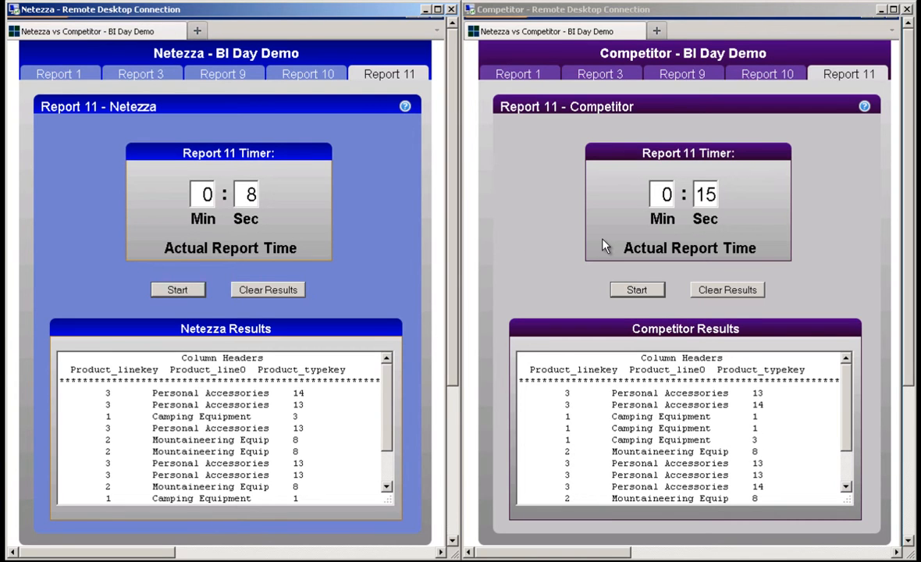
mouse_move(401, 413)
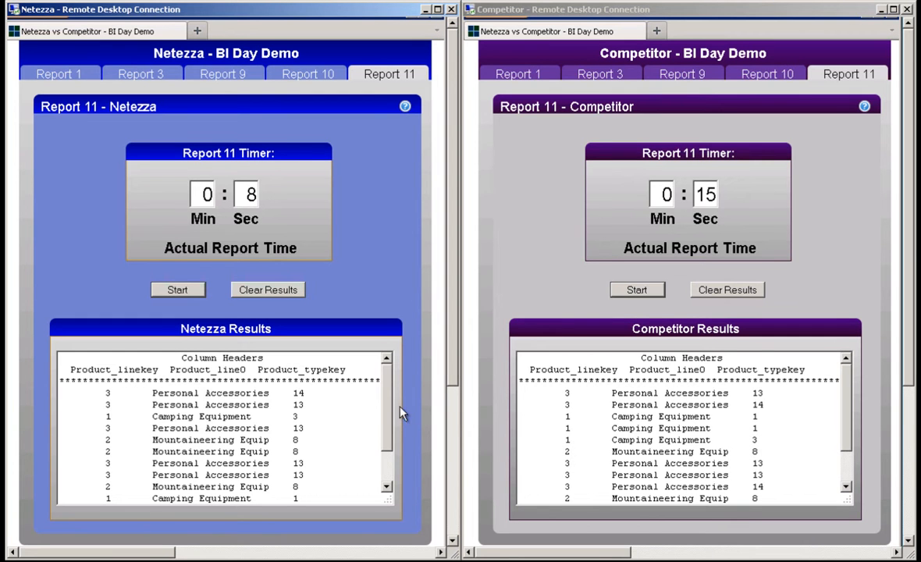
click(178, 290)
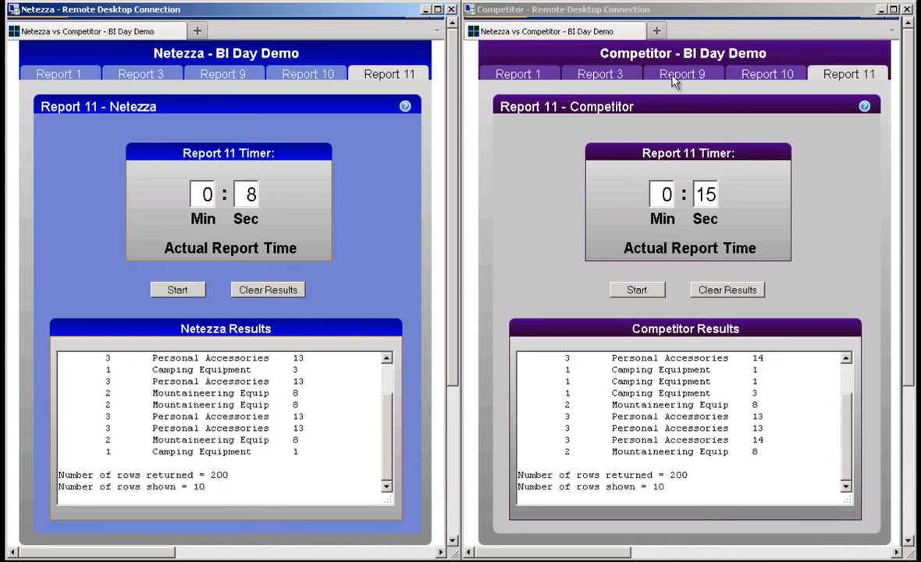
Step: Put both panels on Report 9 and launch the Competitor's run
click(681, 74)
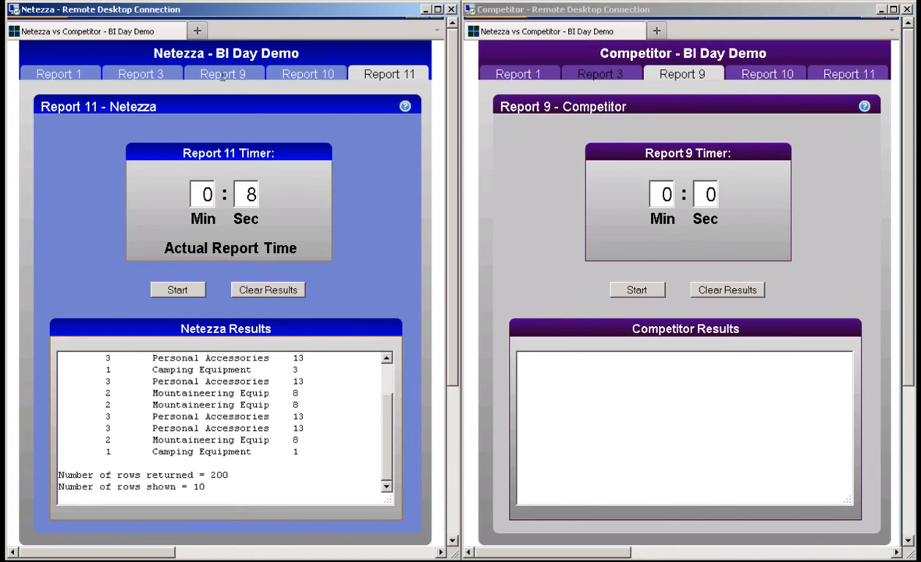
click(222, 74)
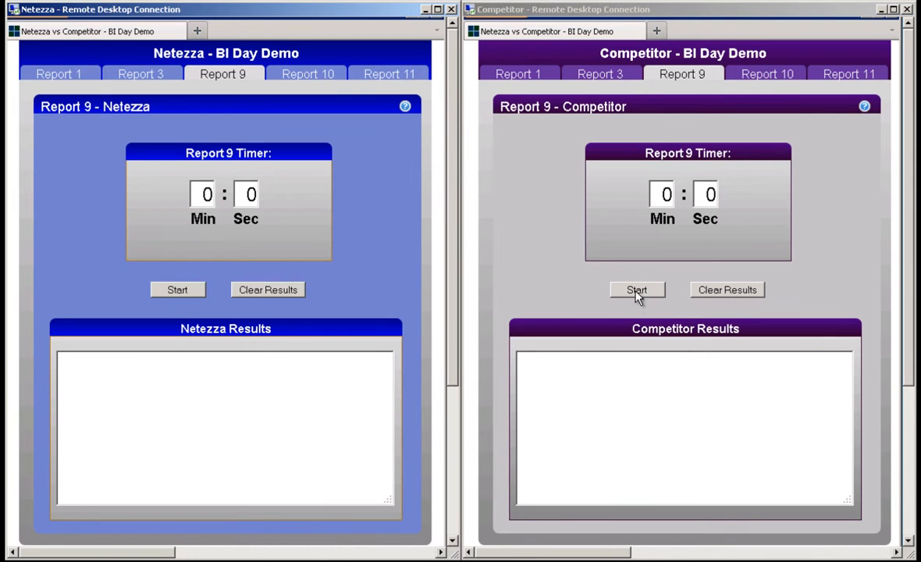
click(637, 290)
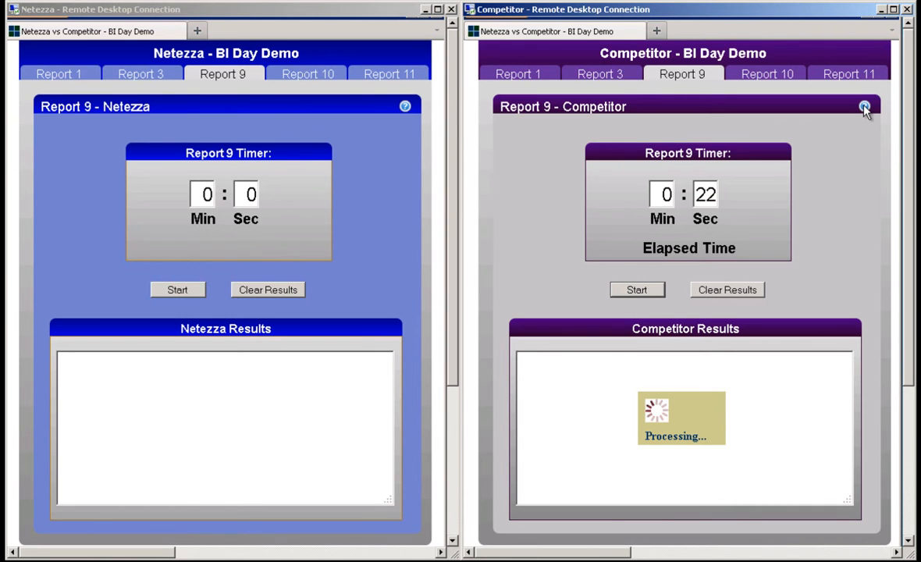
click(863, 106)
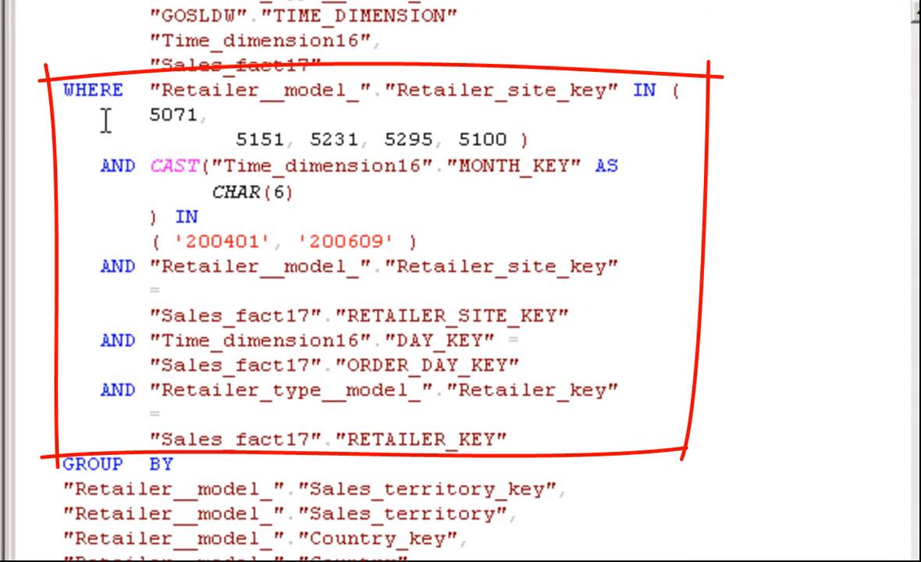
drag(148, 115, 515, 139)
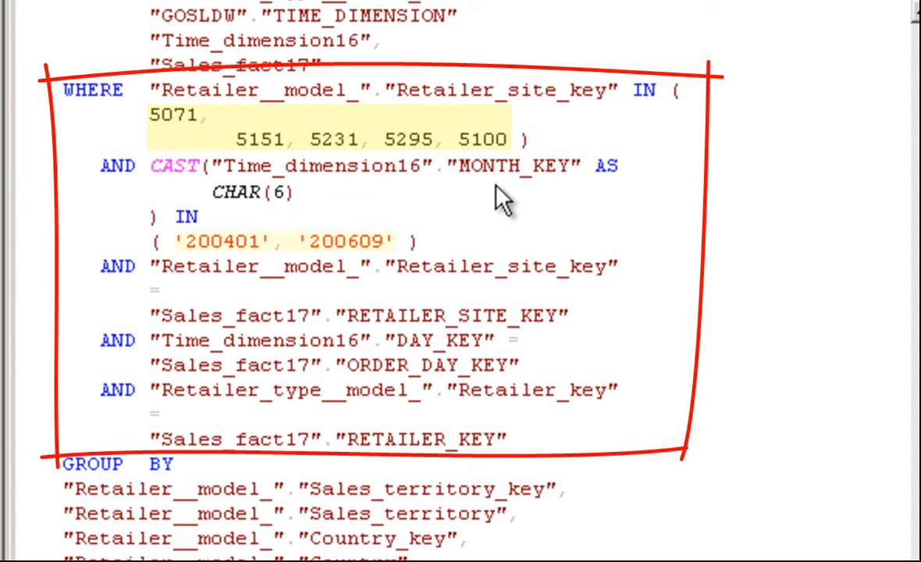
drag(173, 241, 394, 242)
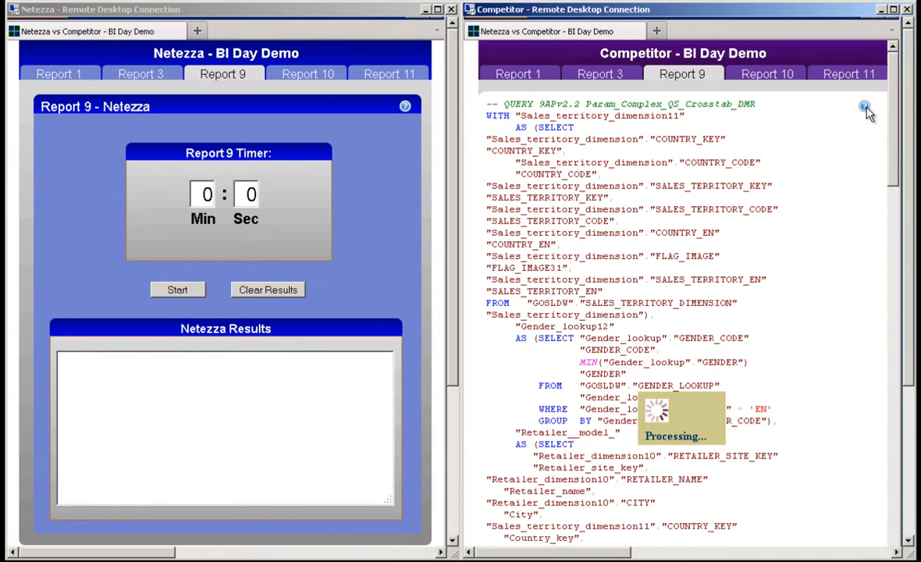
Step: Close the Competitor's query view and start Report 9 on Netezza, finishing in 17 s
click(865, 106)
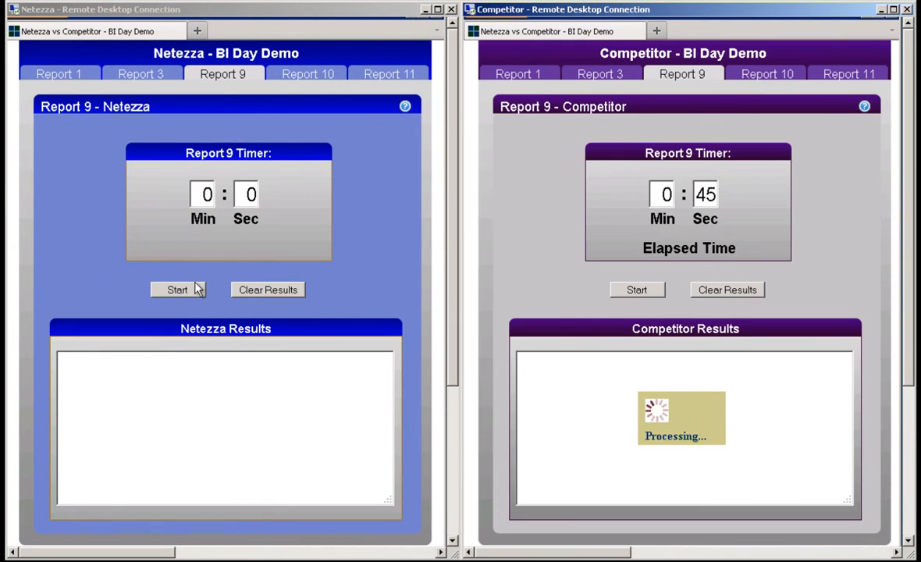
click(177, 289)
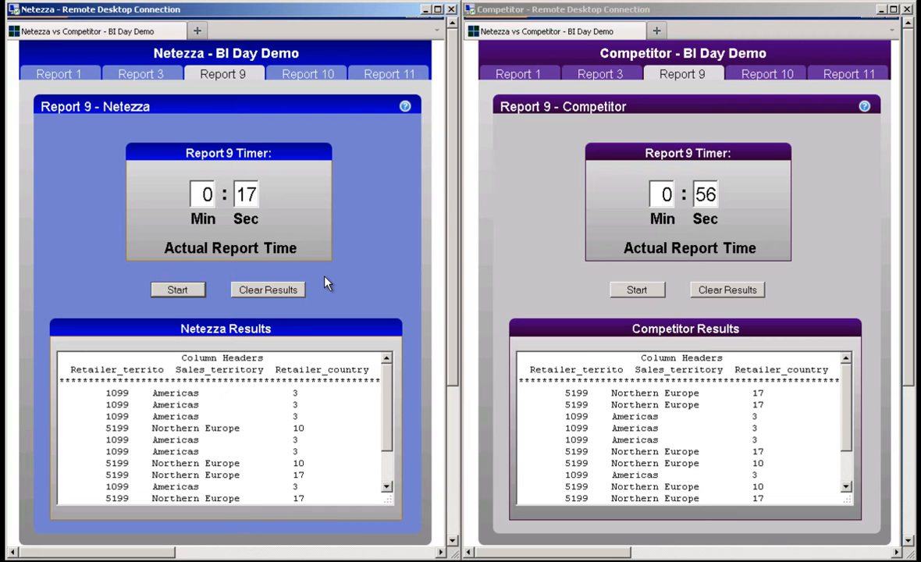
mouse_move(693, 212)
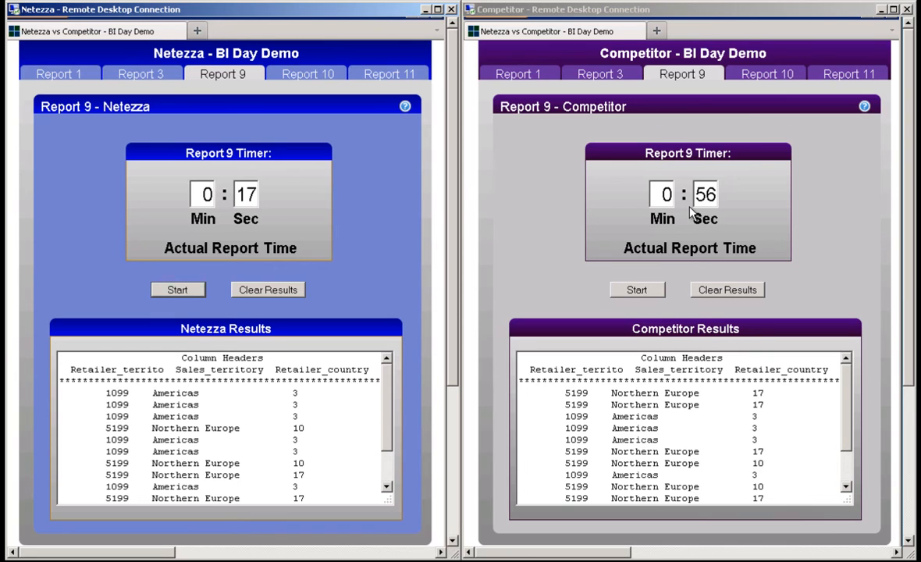
mouse_move(431, 299)
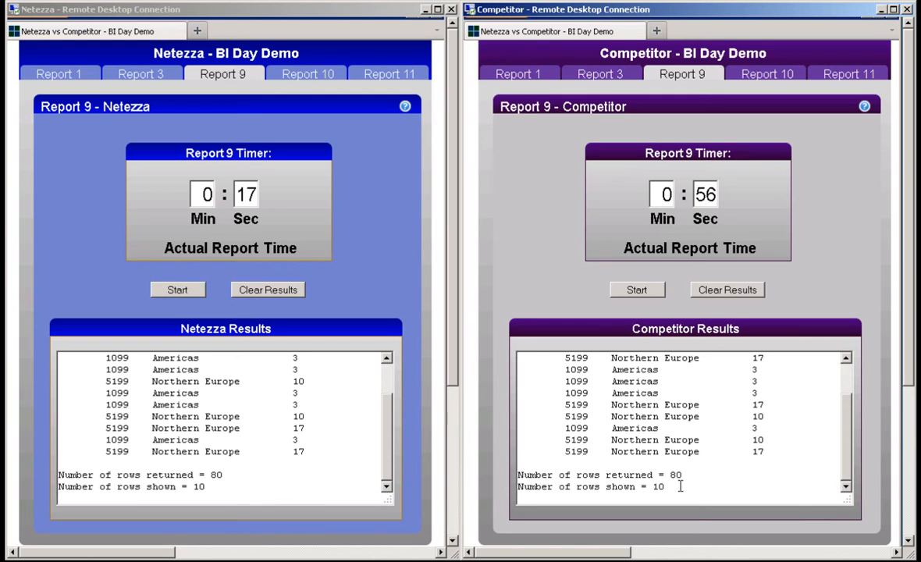
mouse_move(610, 78)
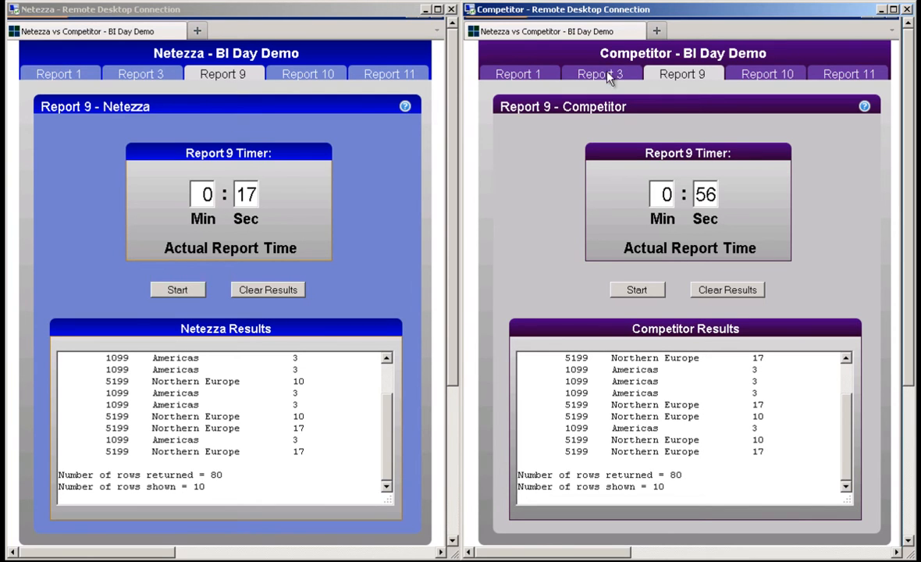
Step: Switch both panels to Report 3 and start it on both, taking 23:51 and 3:39
click(601, 74)
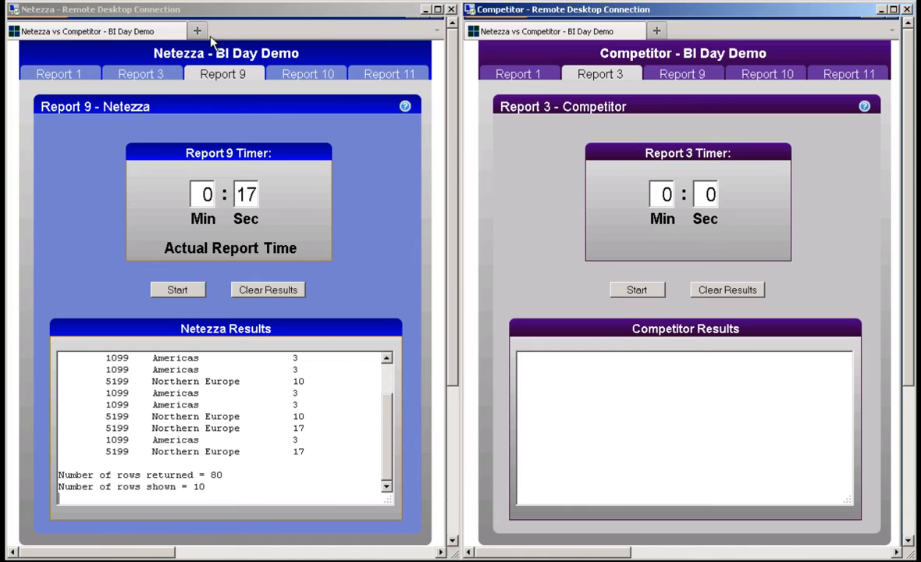
click(141, 74)
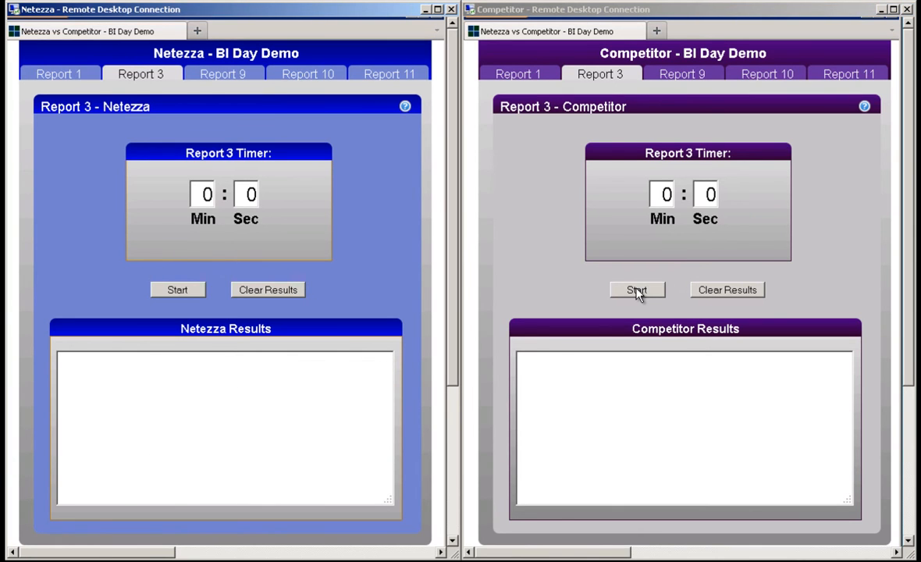
click(636, 290)
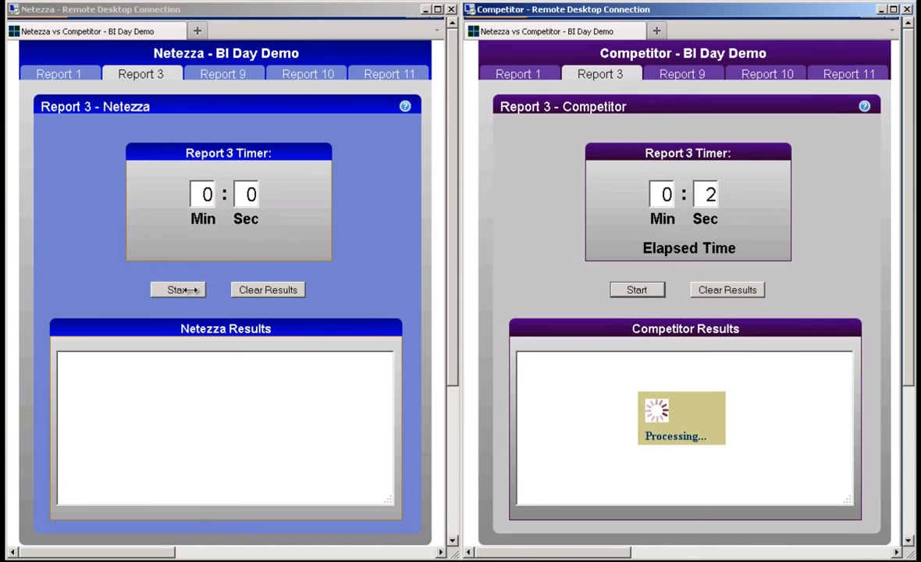
click(178, 290)
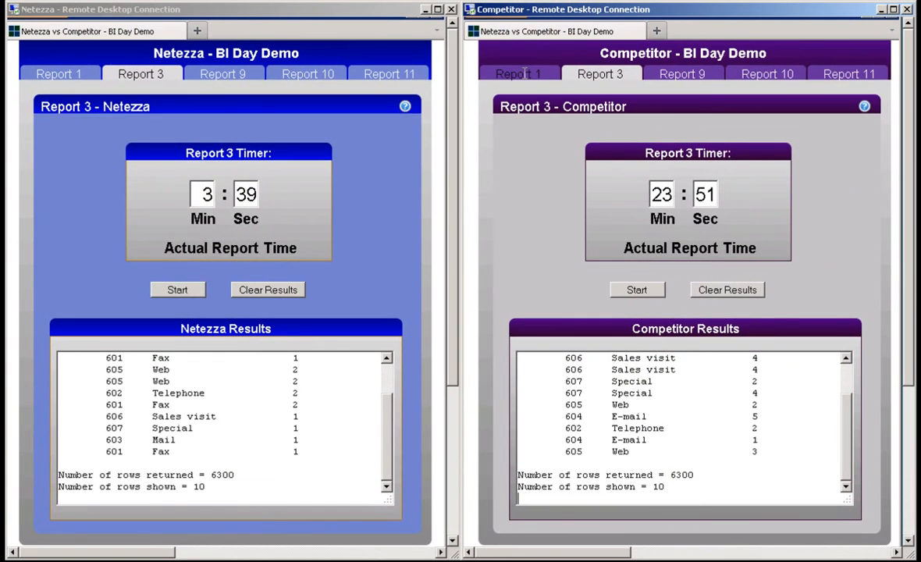
Step: Switch both panels to Report 1 and start it on both, returning 5895 rows
click(517, 73)
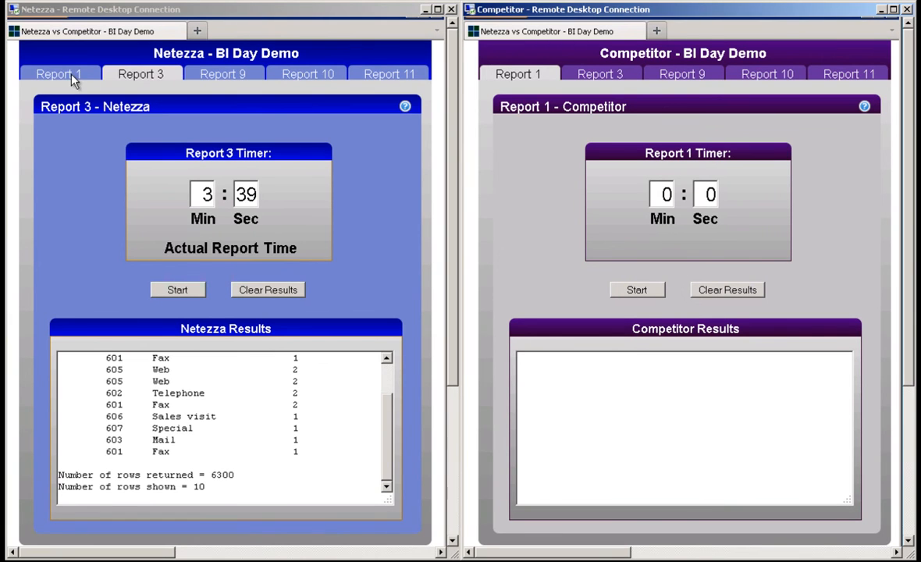
click(59, 74)
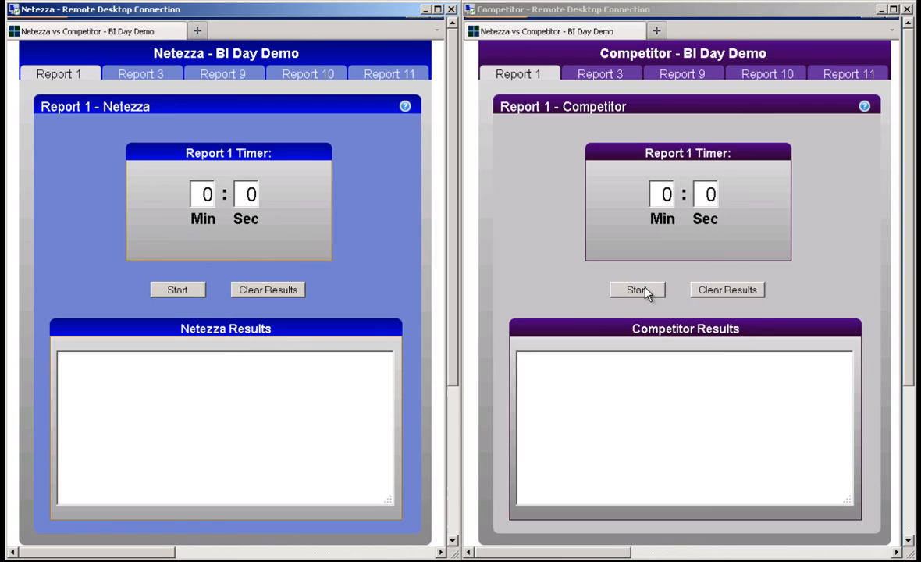
click(637, 289)
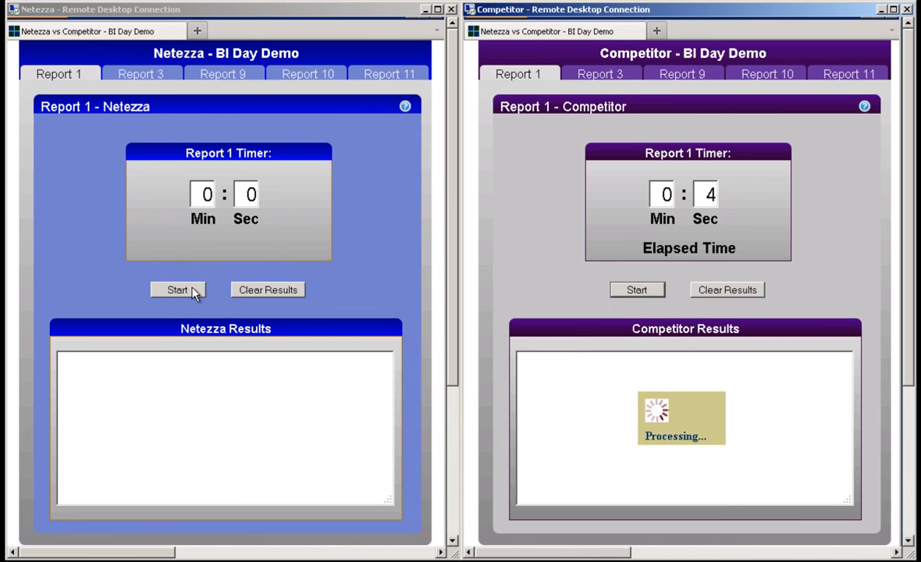
click(177, 290)
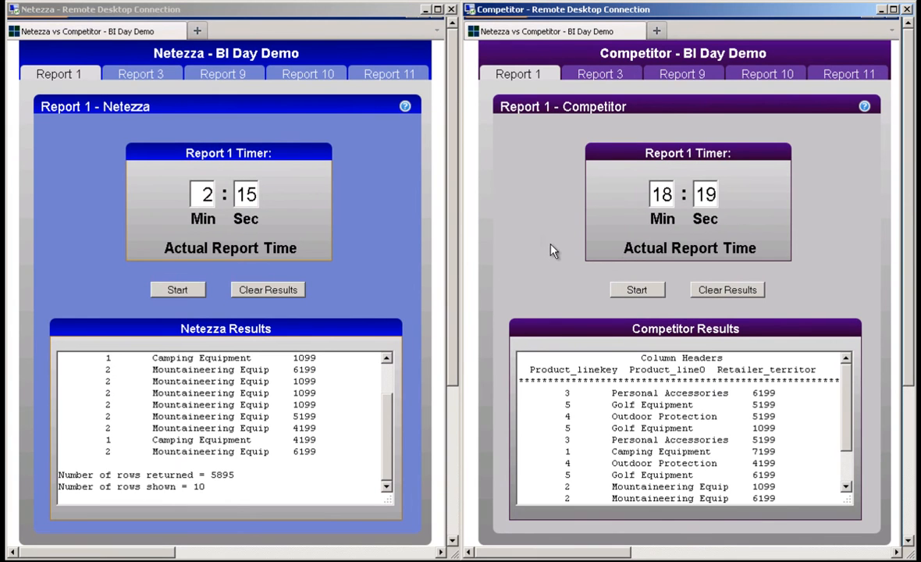
mouse_move(656, 248)
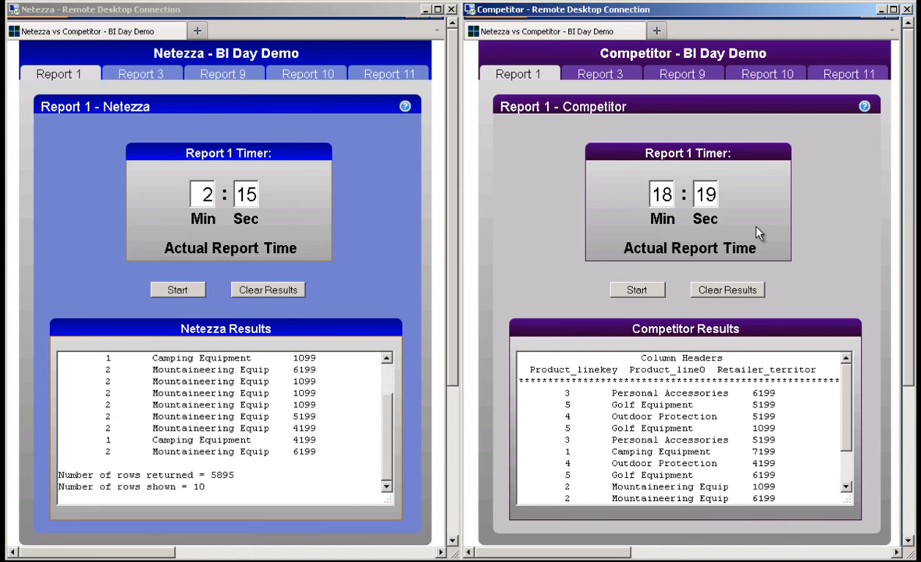
scroll(down, 3)
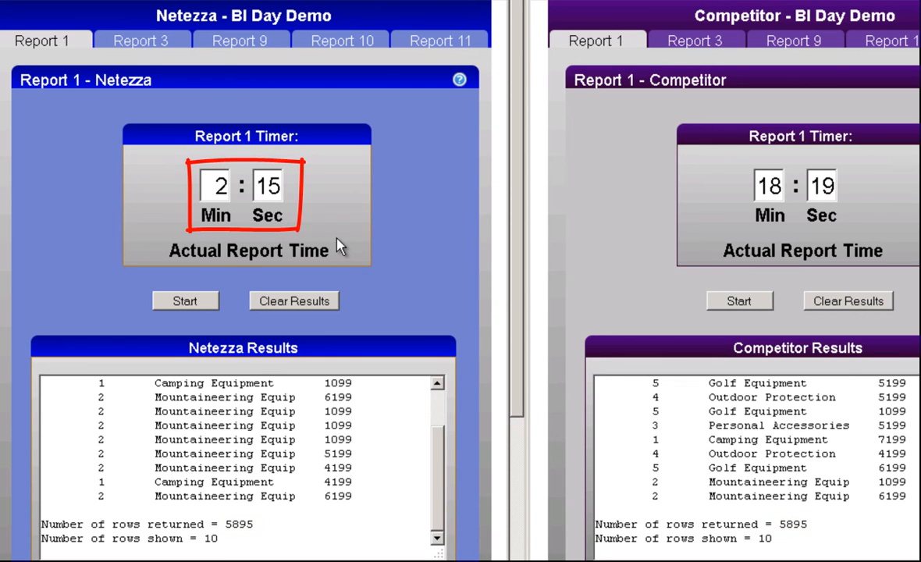
mouse_move(425, 239)
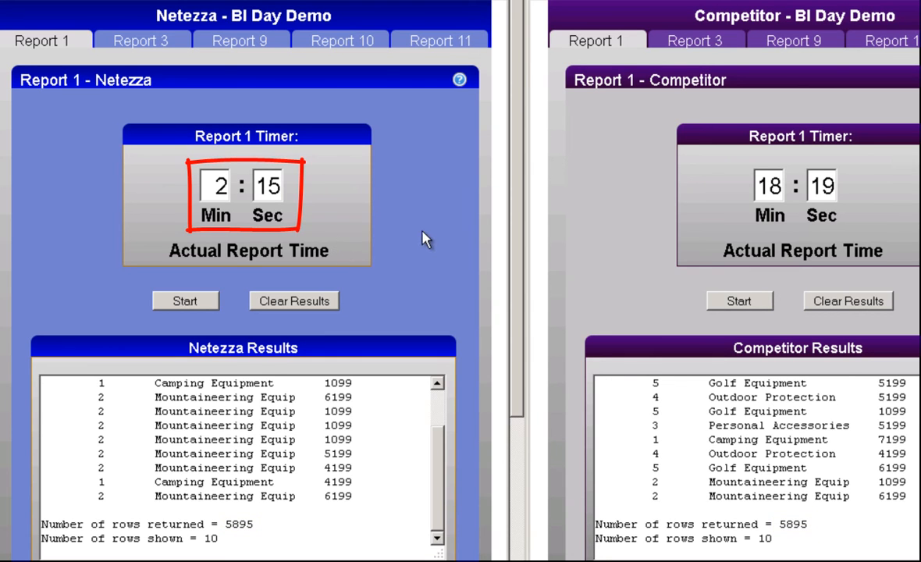